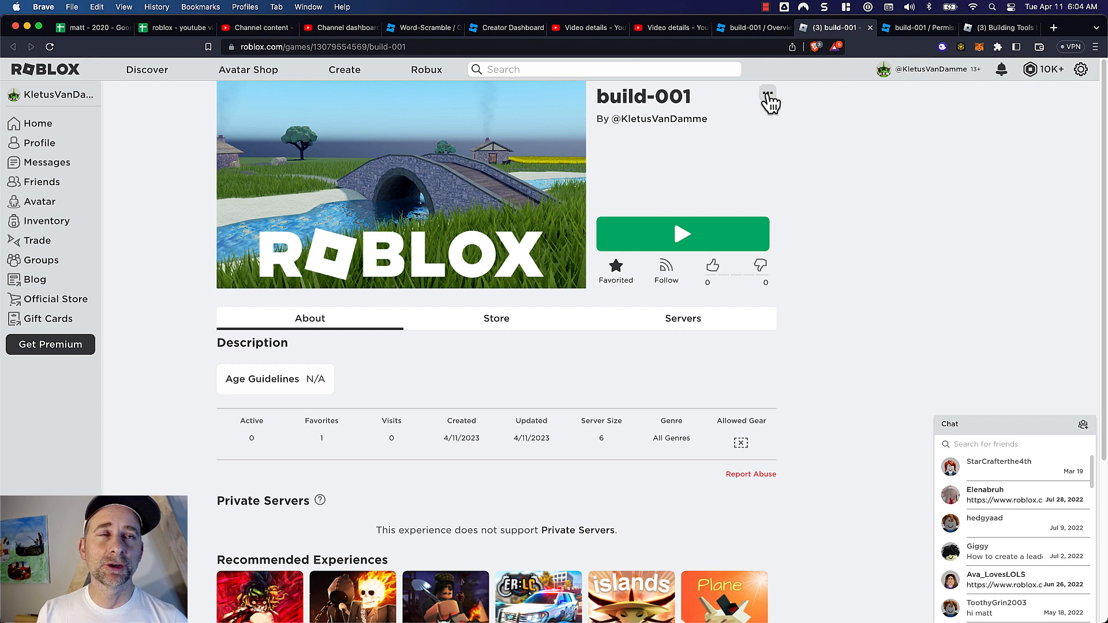
- Reveal the experience's actions menu beside the build-001 title
left_click(767, 93)
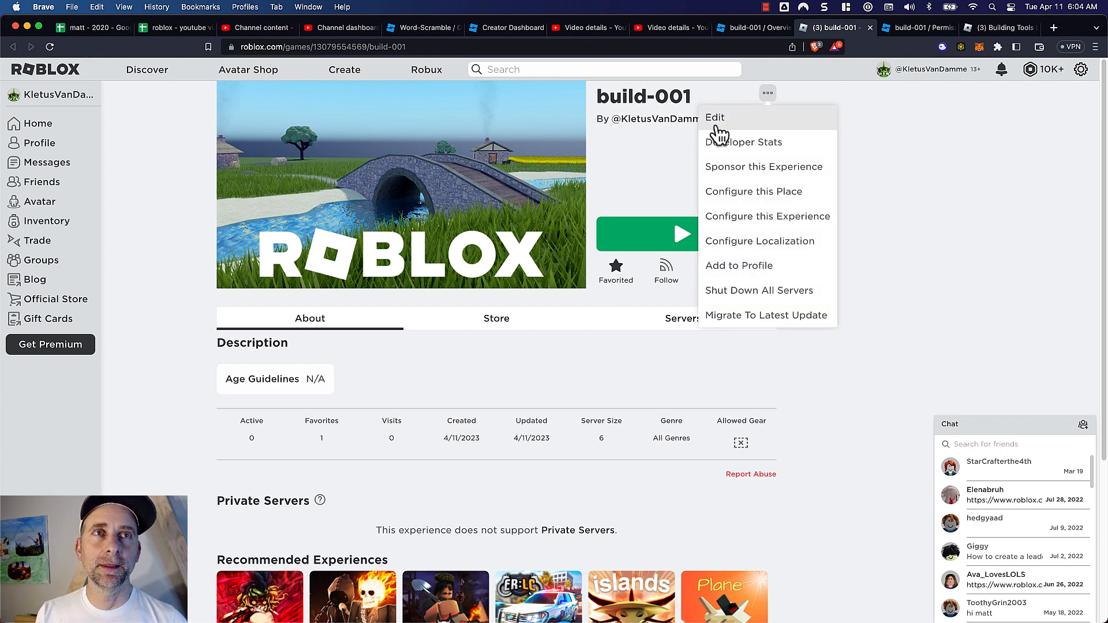
mouse_move(720, 125)
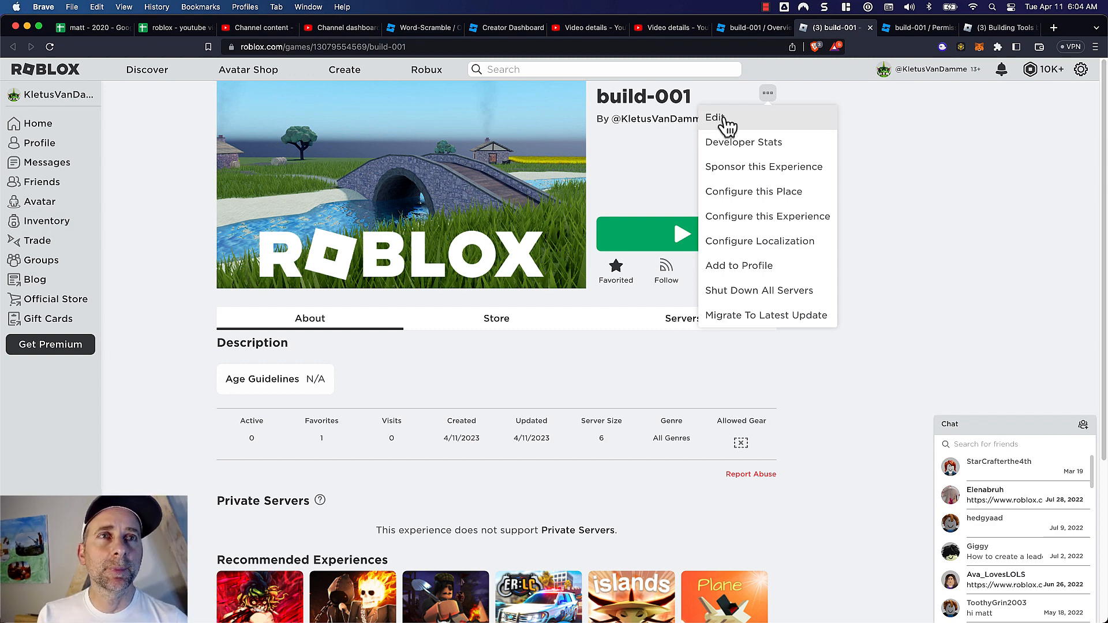
mouse_move(752, 191)
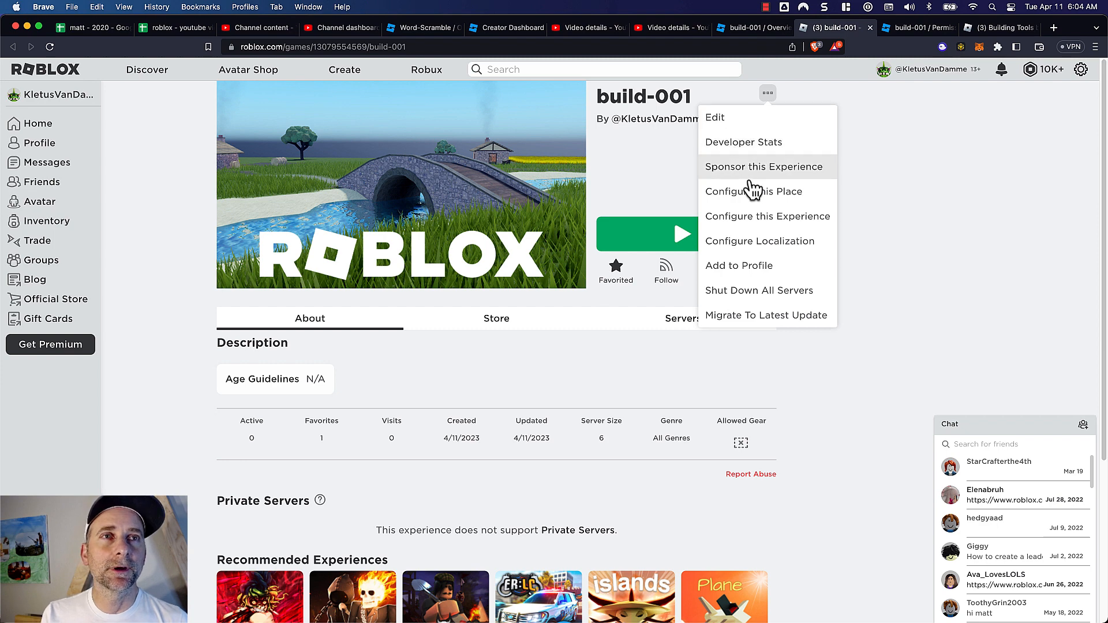
mouse_move(760, 219)
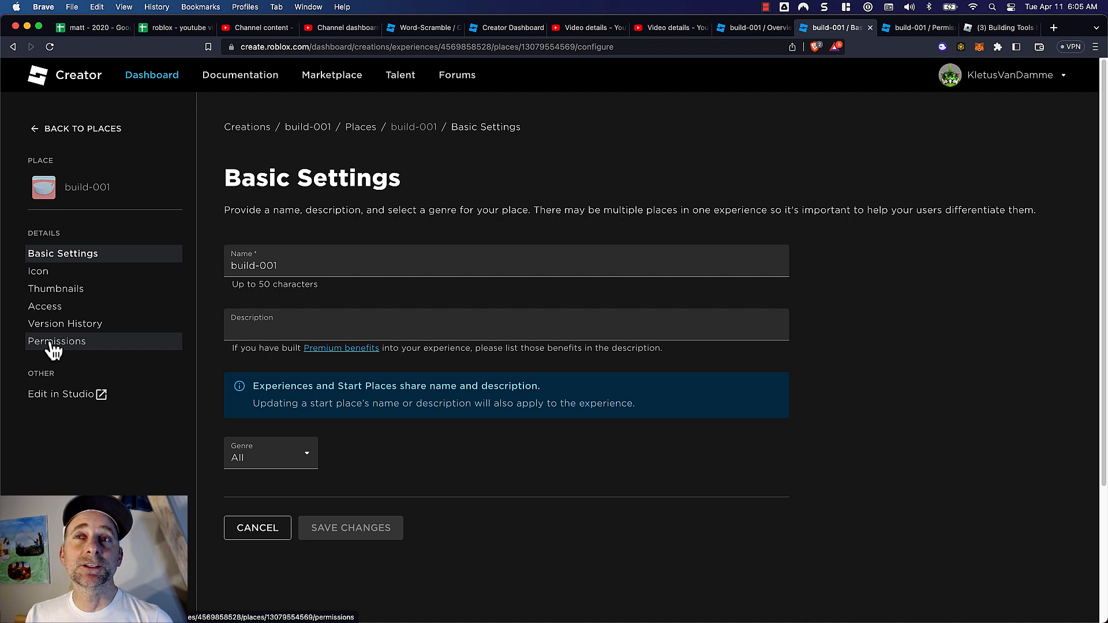
- Enable 'Allow users to download a copy of this Place' on Permissions and save the changes
left_click(56, 342)
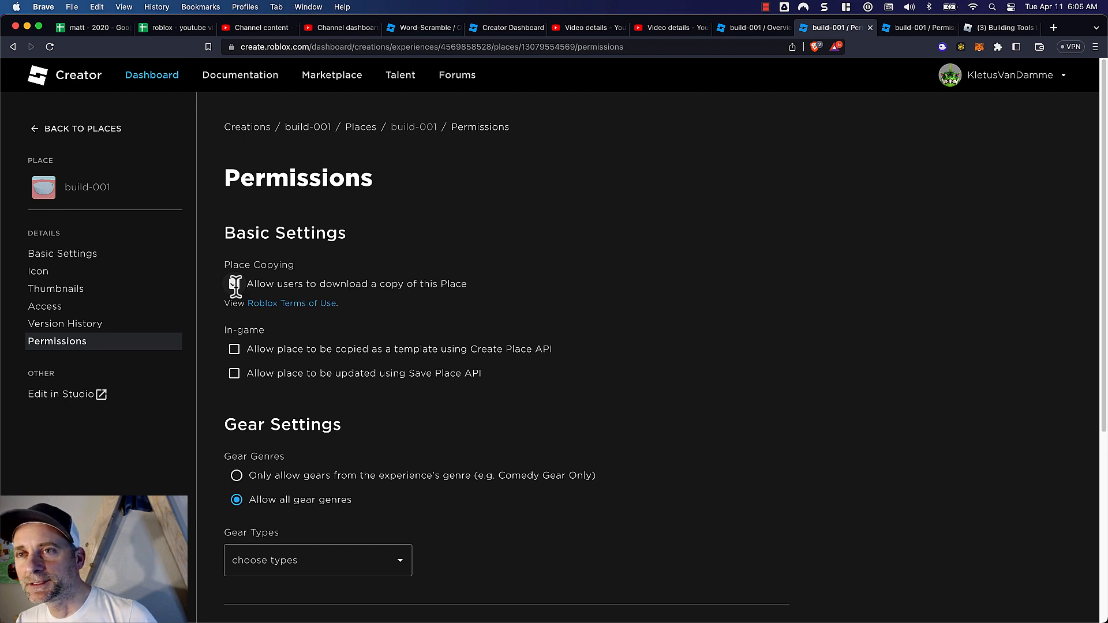
left_click(234, 284)
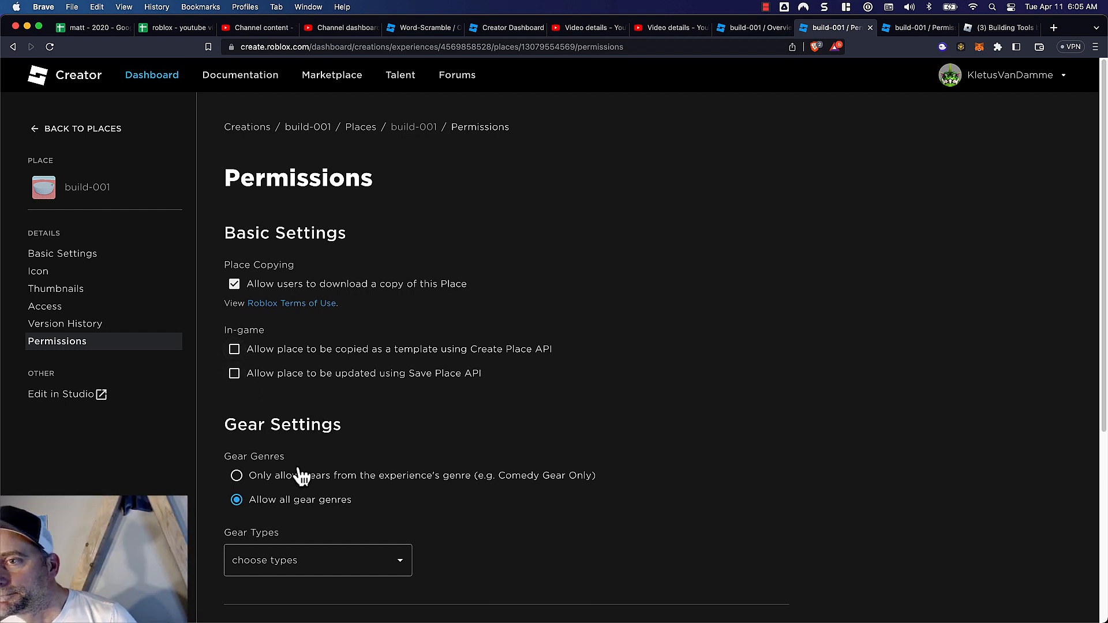
scroll("down", 3)
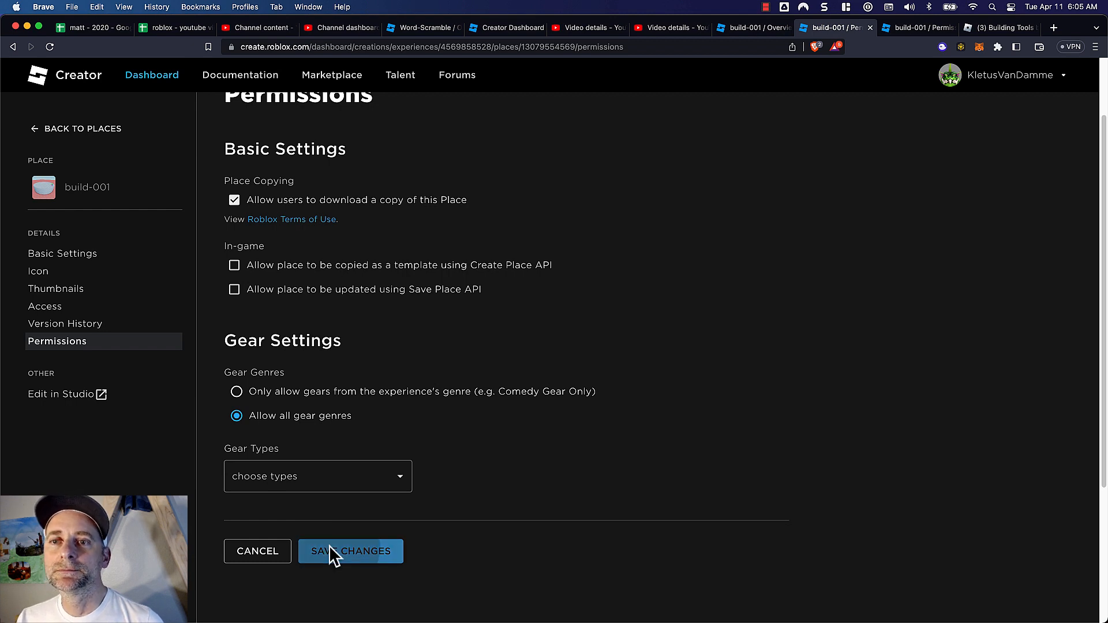
left_click(351, 552)
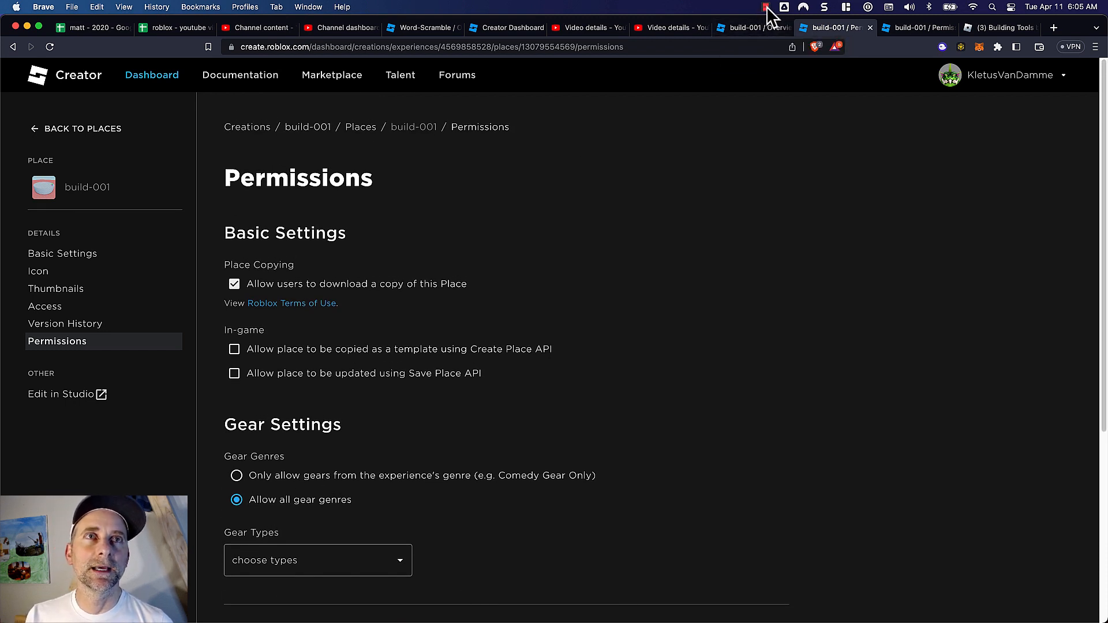
left_click(765, 7)
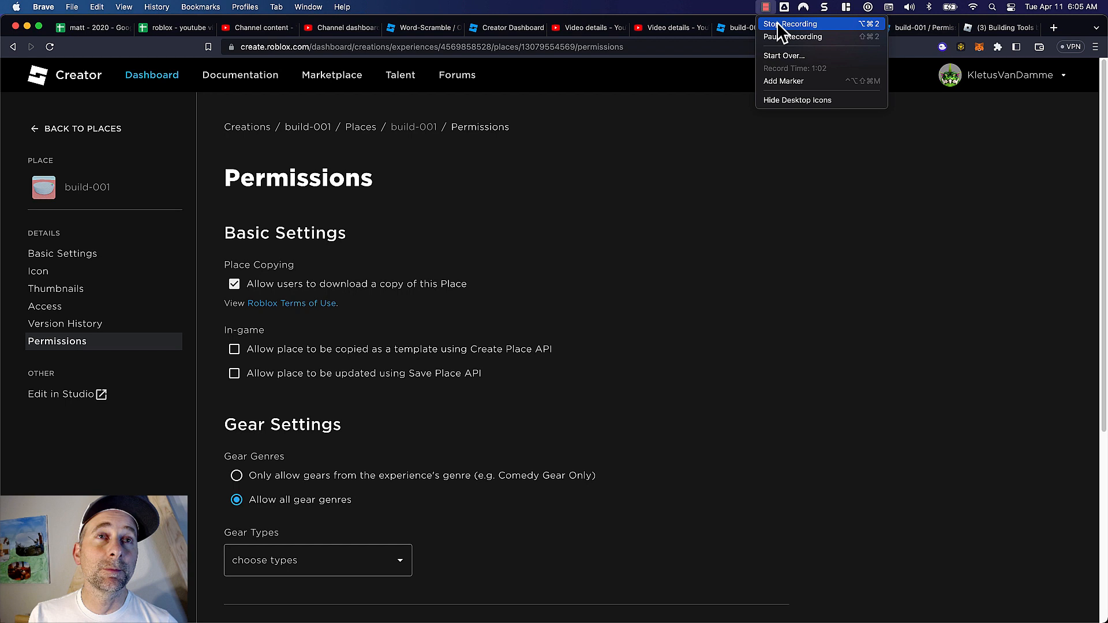